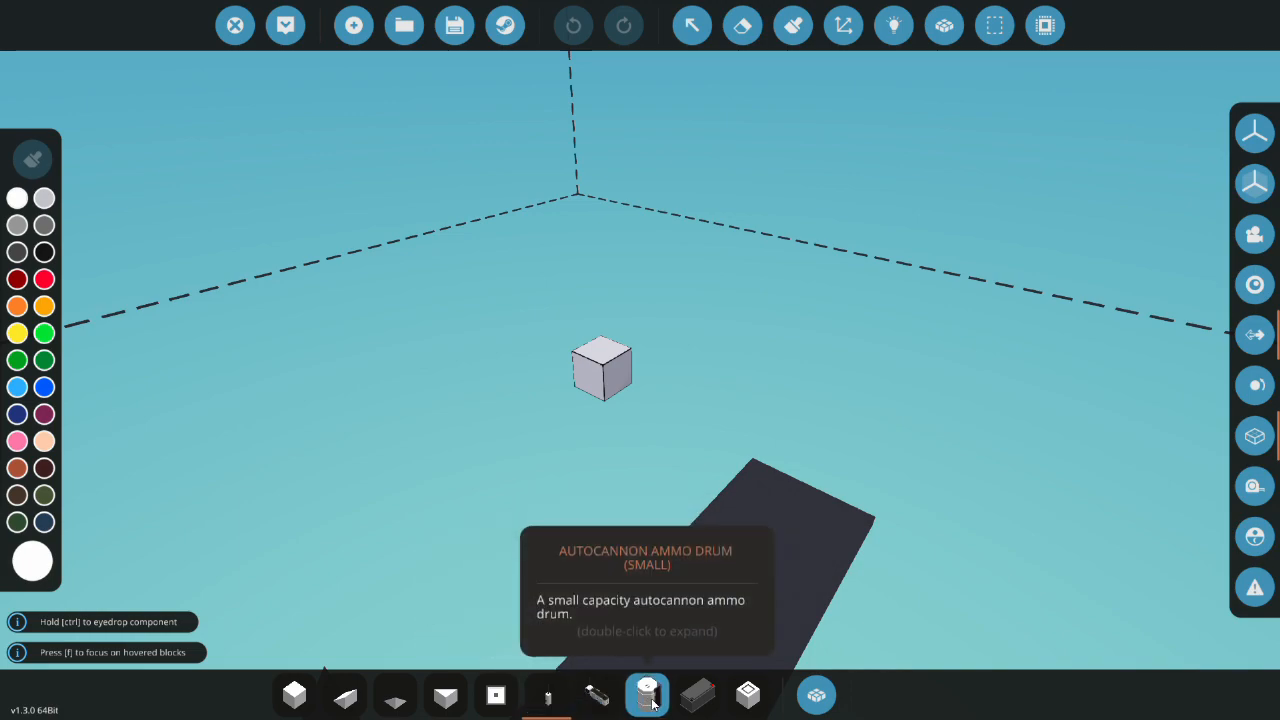
{"action": "mouse_move", "coordinate": [748, 694]}
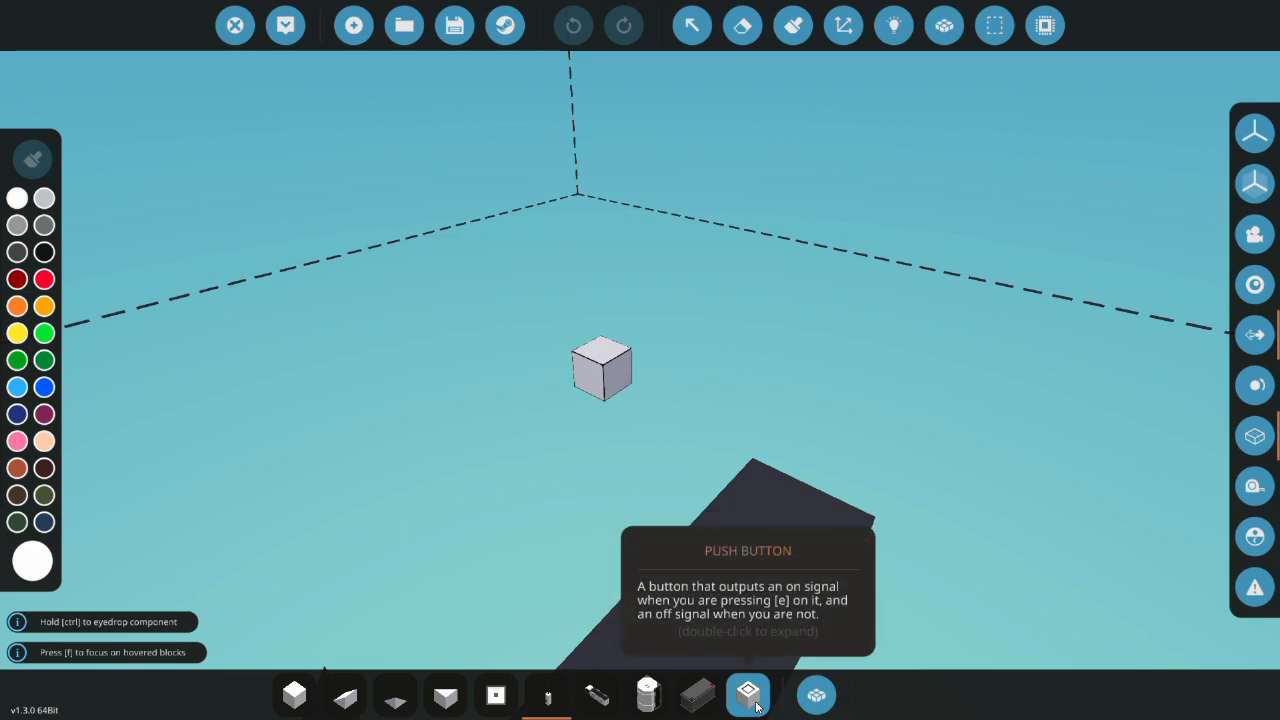
{"action": "mouse_move", "coordinate": [496, 694]}
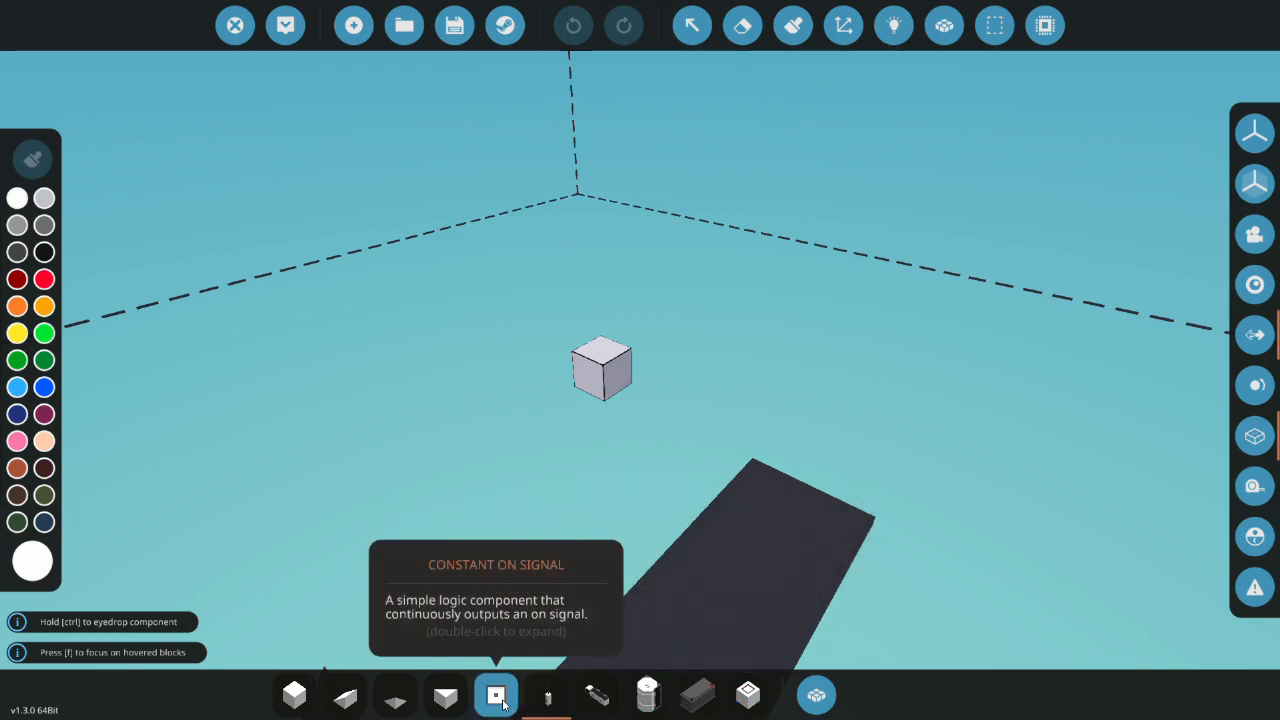
{"action": "mouse_move", "coordinate": [497, 705]}
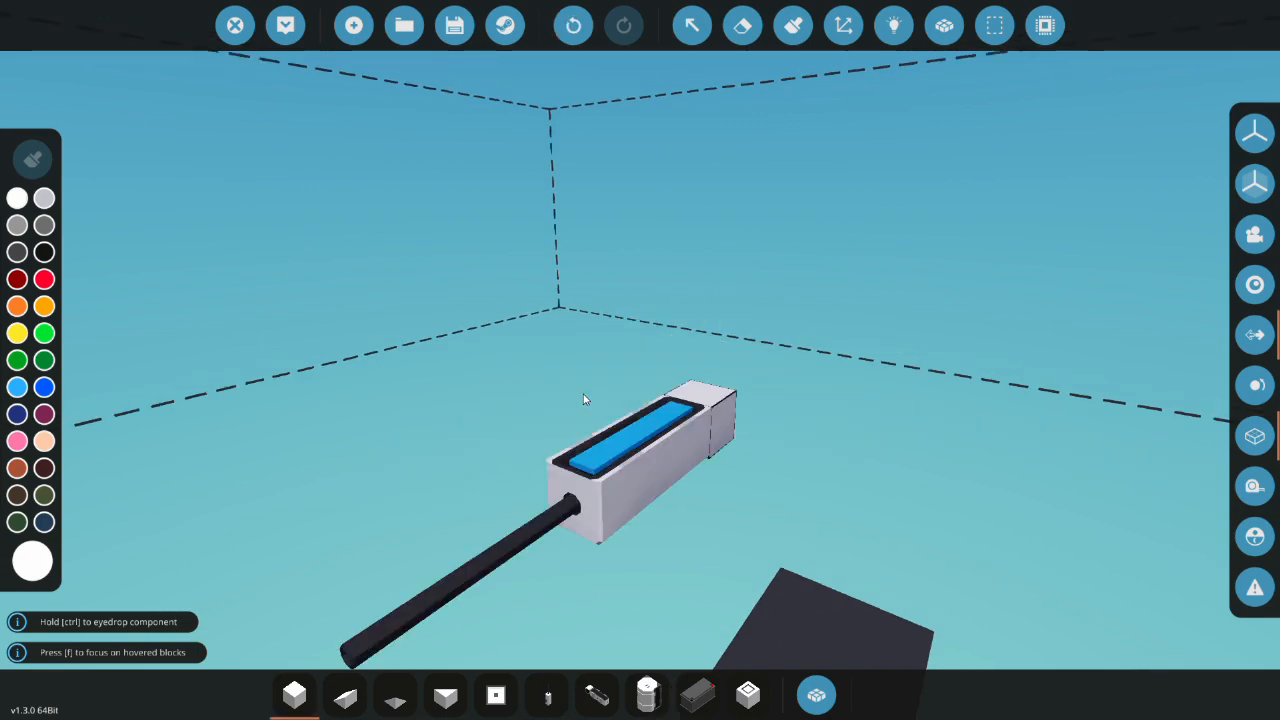
{"action": "mouse_move", "coordinate": [745, 488]}
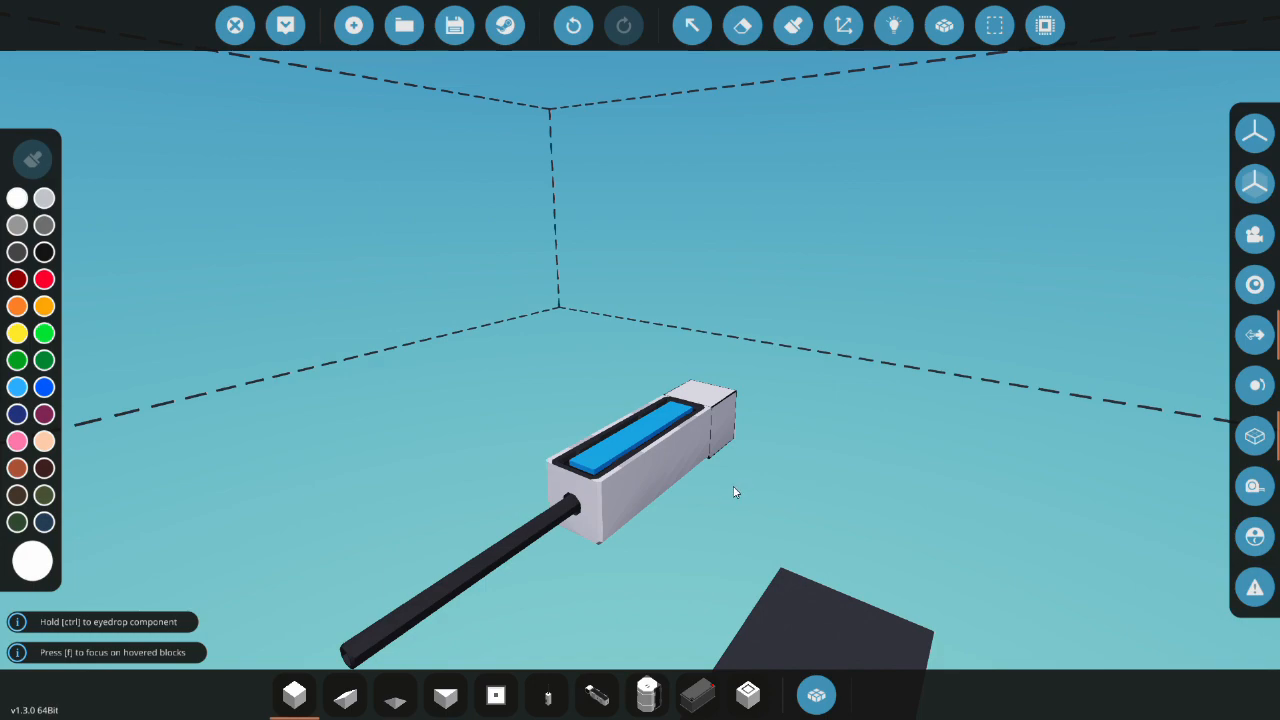
{"action": "mouse_move", "coordinate": [597, 695]}
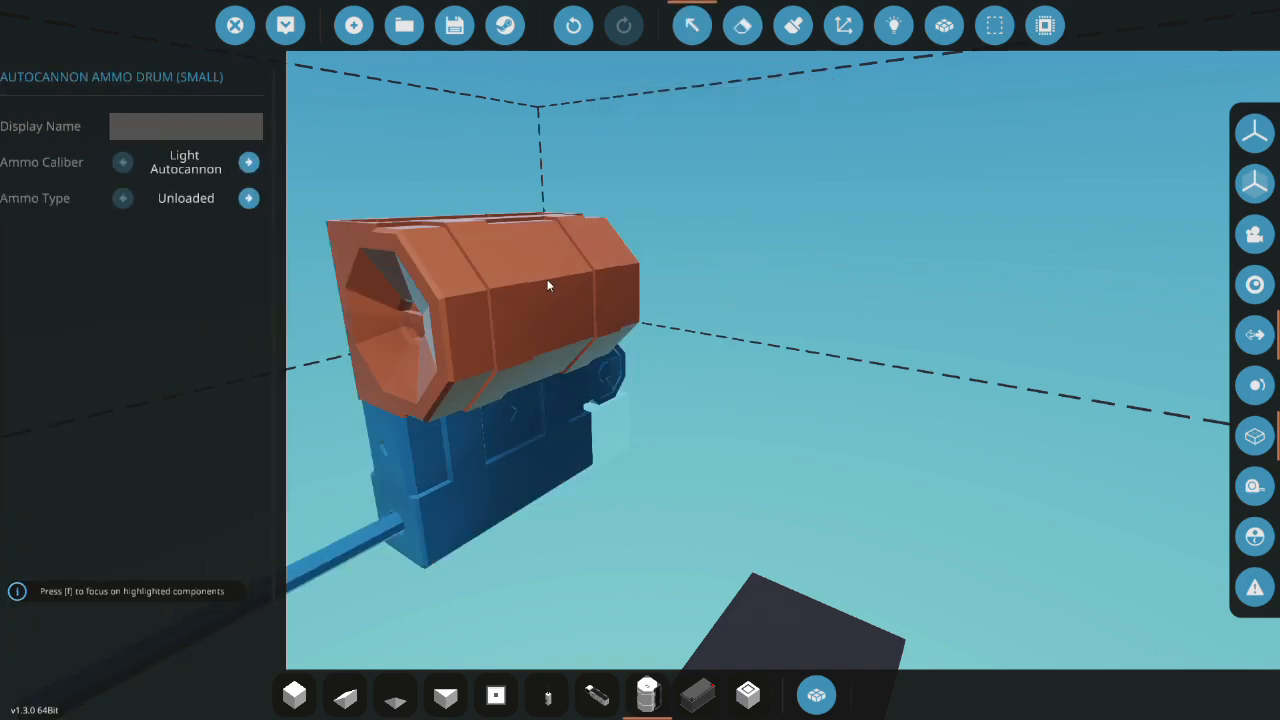
Switch the small ammo drum's Light Autocannon ammo type to High Explosive.
{"action": "left_click", "coordinate": [265, 197]}
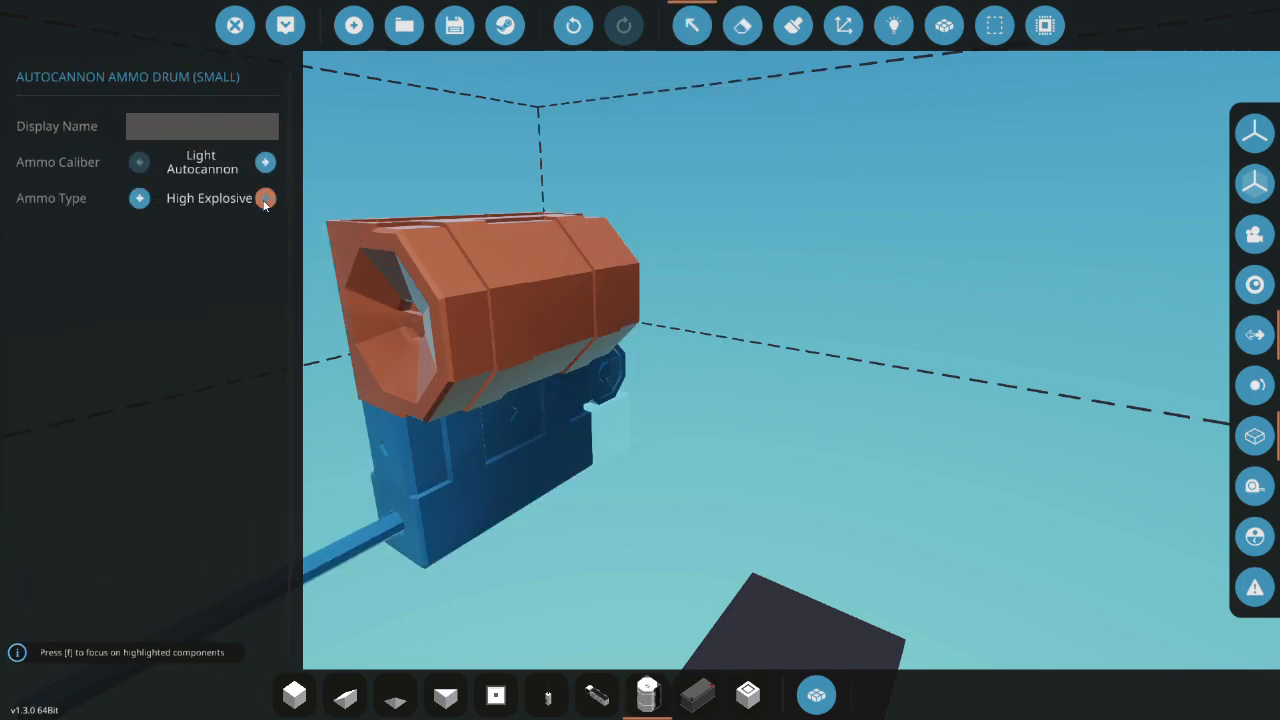